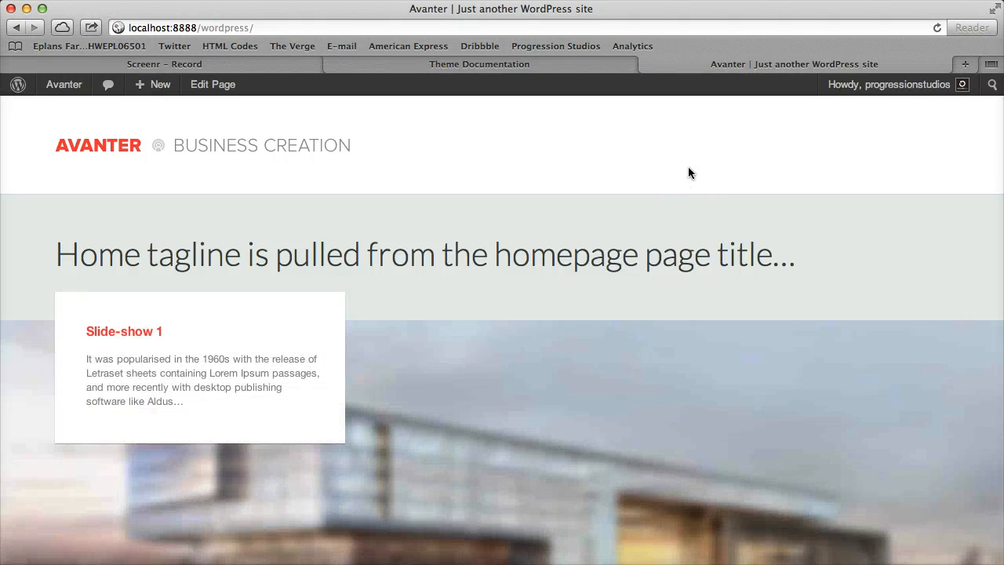
mouse_move(572, 176)
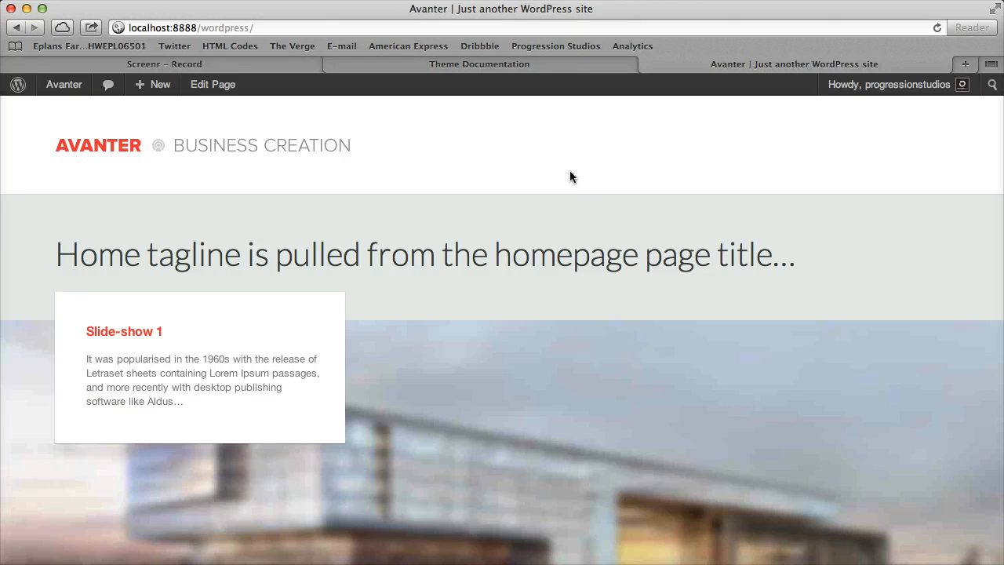
mouse_move(900, 109)
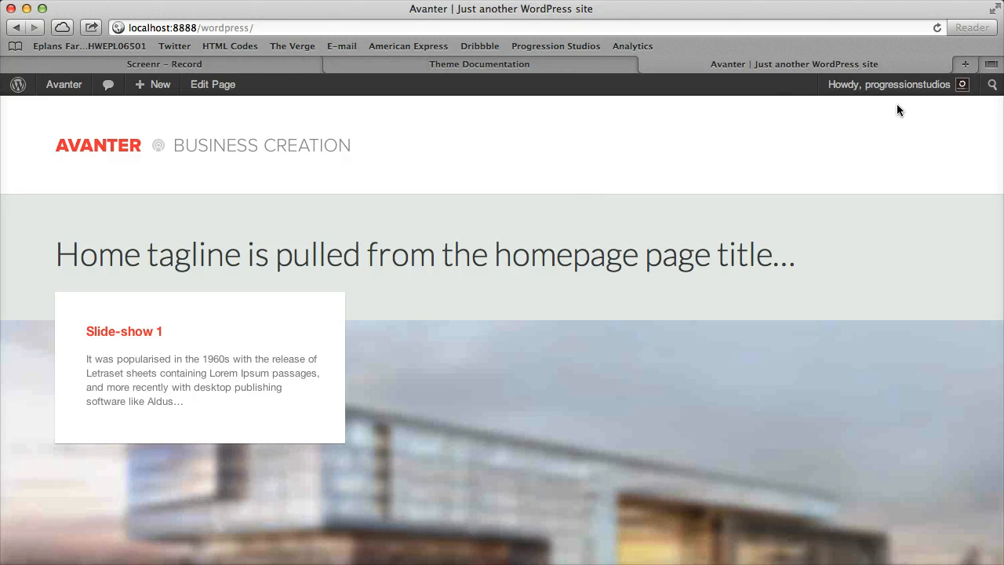
- Reveal the Avanter site-name dropdown in the admin bar while on the live homepage
click(888, 85)
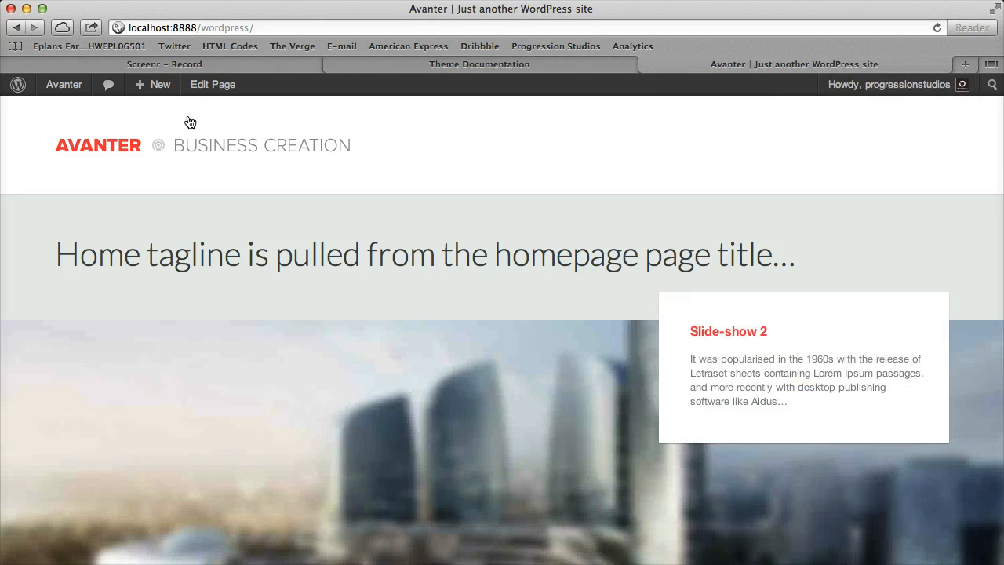
click(62, 85)
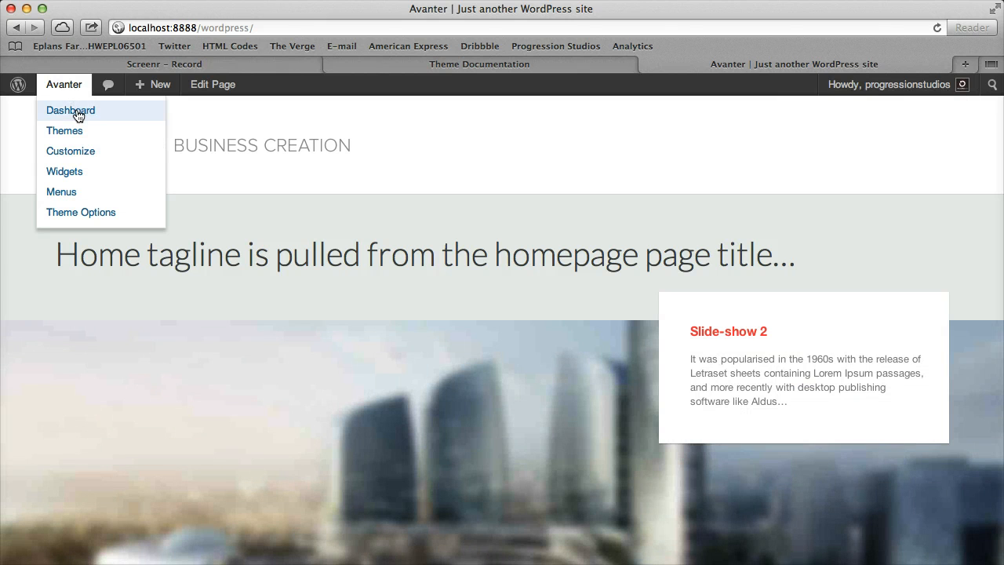
- Go to the Menus admin screen and look over Menu 1's page items
click(70, 110)
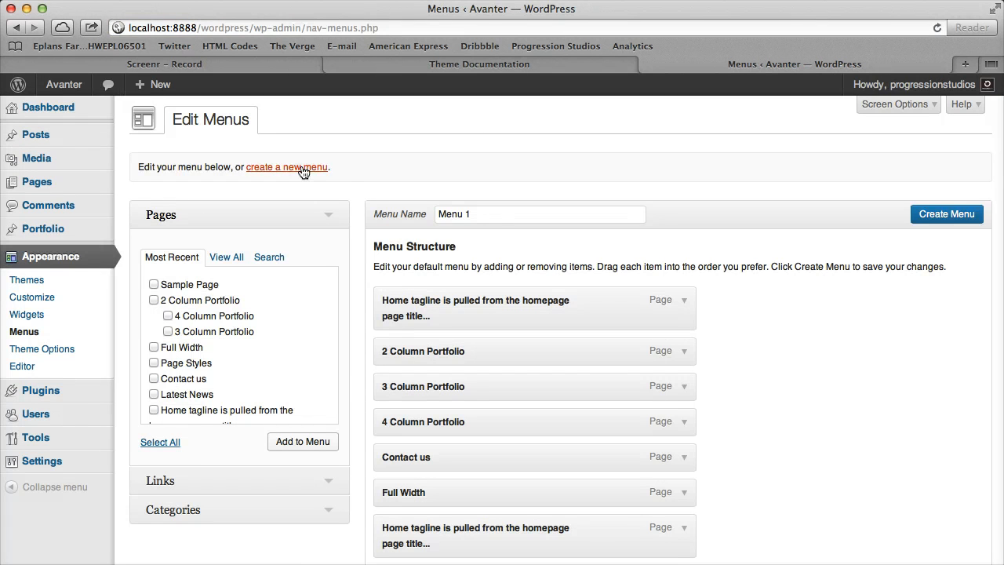
mouse_move(311, 171)
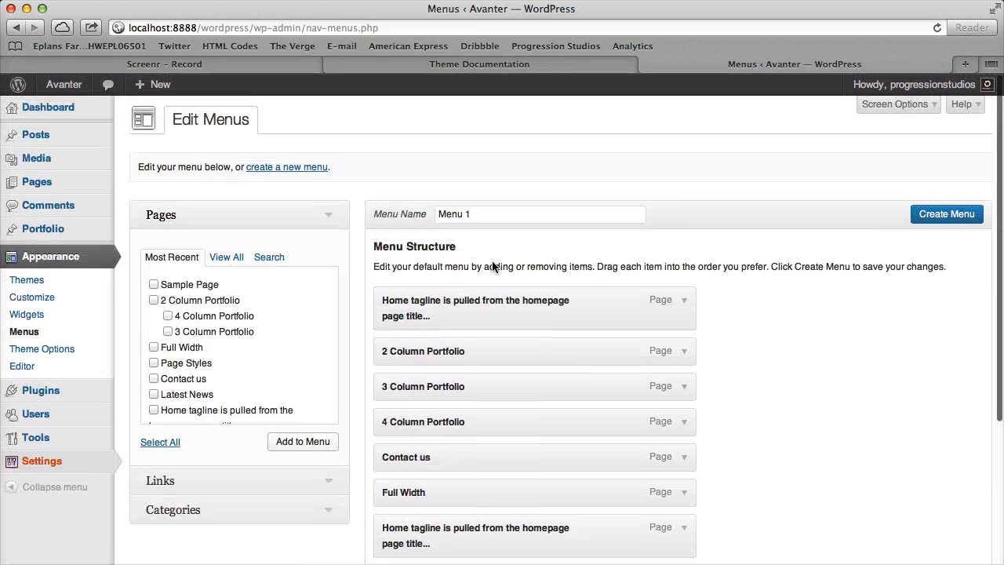
scroll(down, 3)
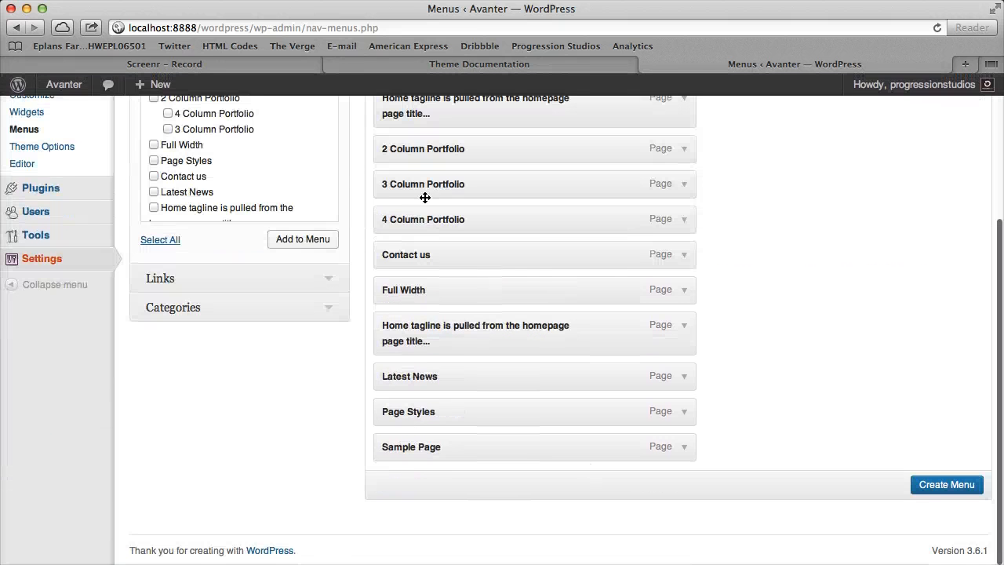
scroll(up, 3)
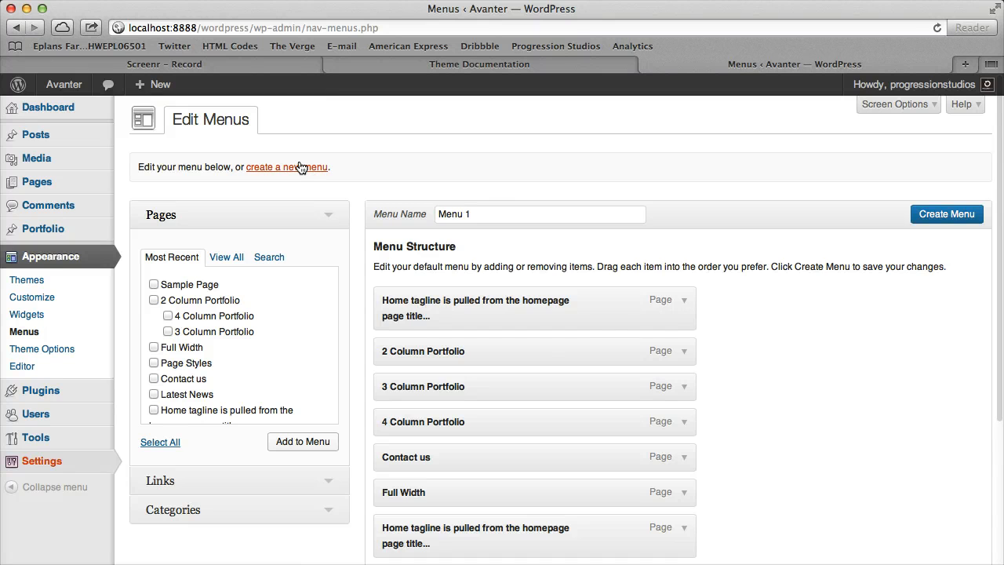
- Create a new empty menu named 'Main Navigation'
click(286, 167)
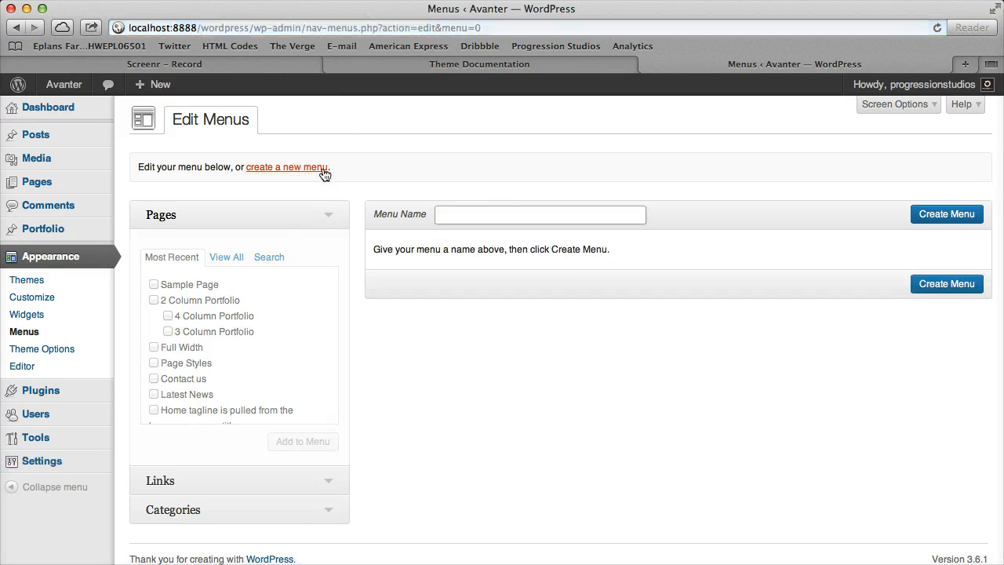
text(M)
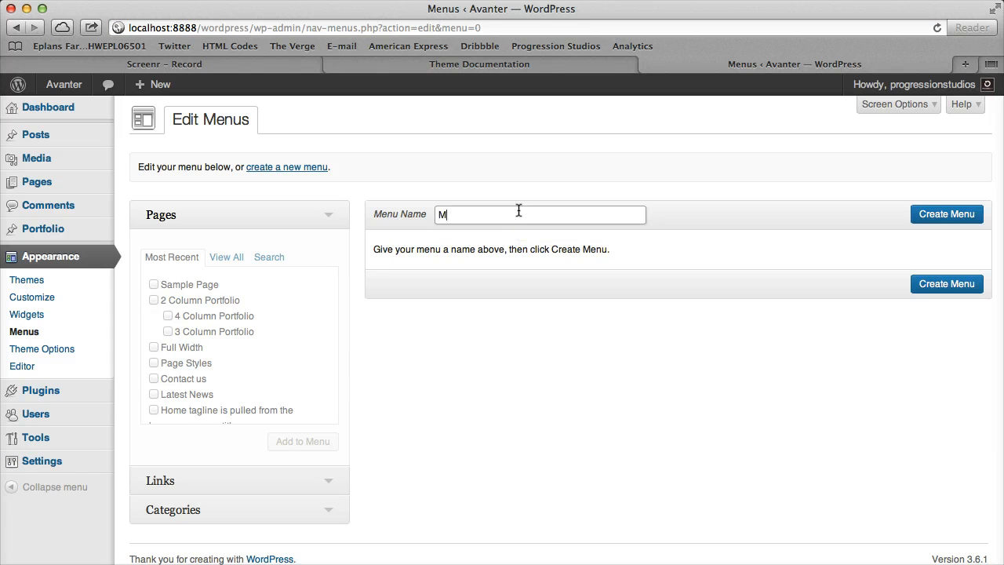
text(ain Navigation)
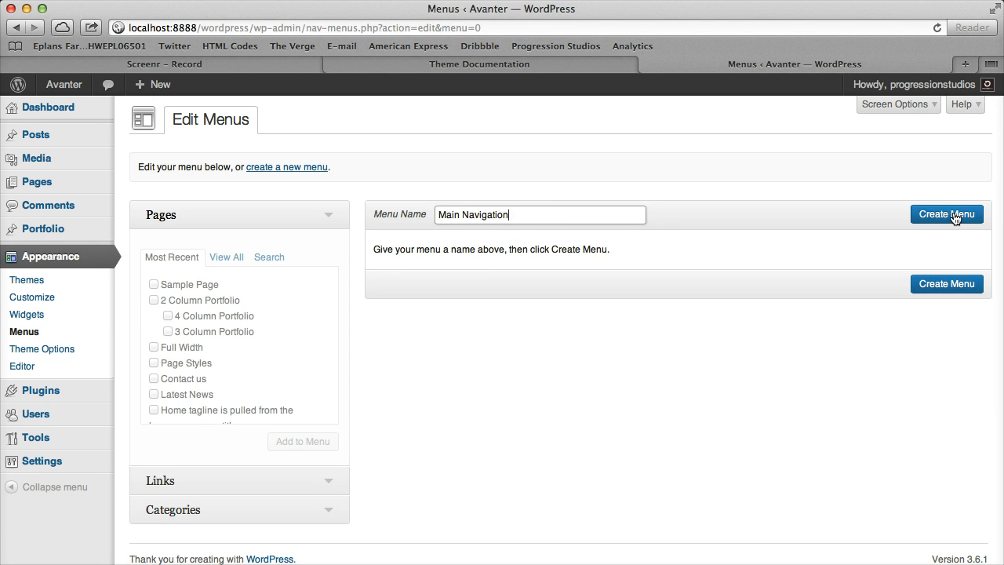
click(946, 213)
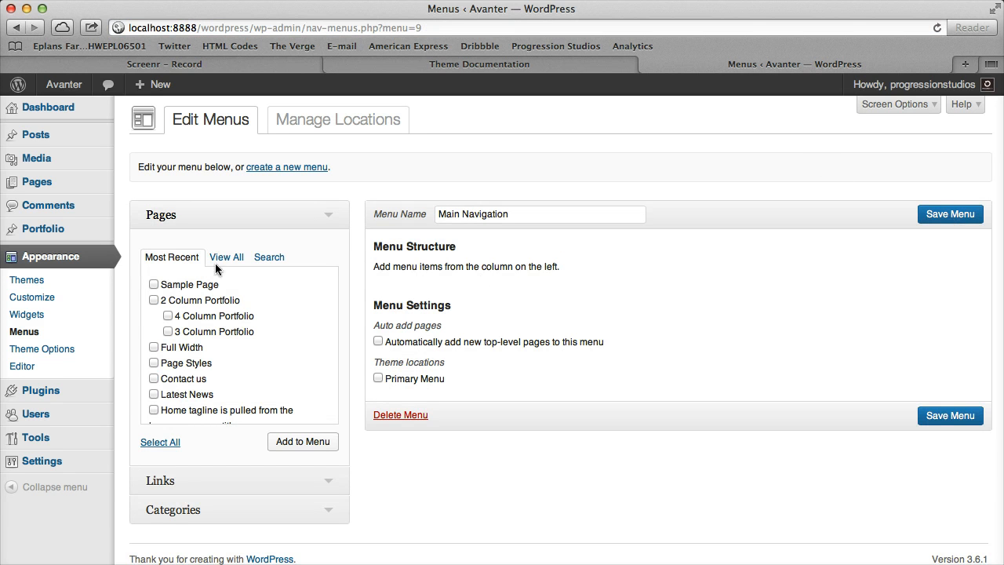
- Add the homepage, Contact us and Full Width pages to Main Navigation and save it
click(226, 258)
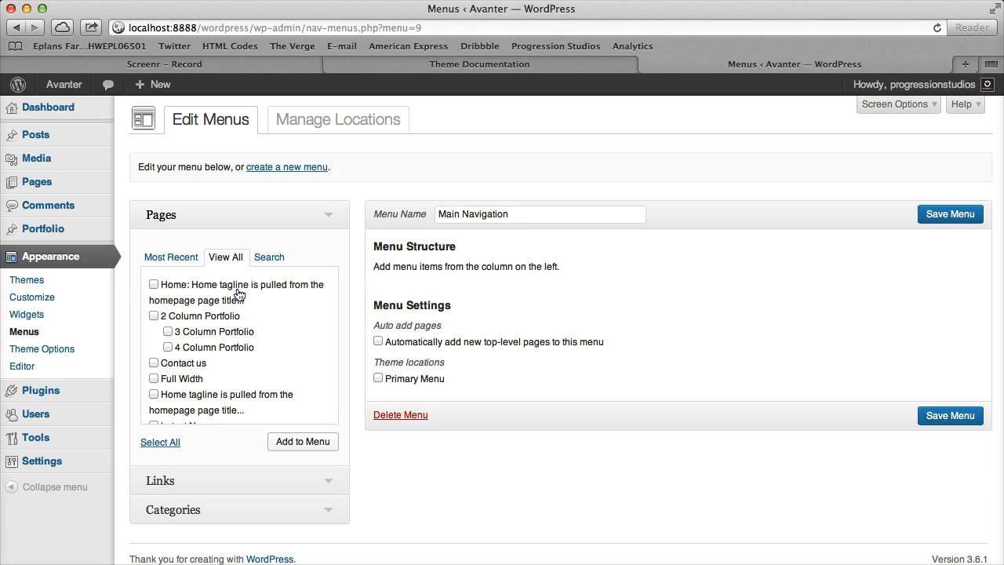
mouse_move(455, 269)
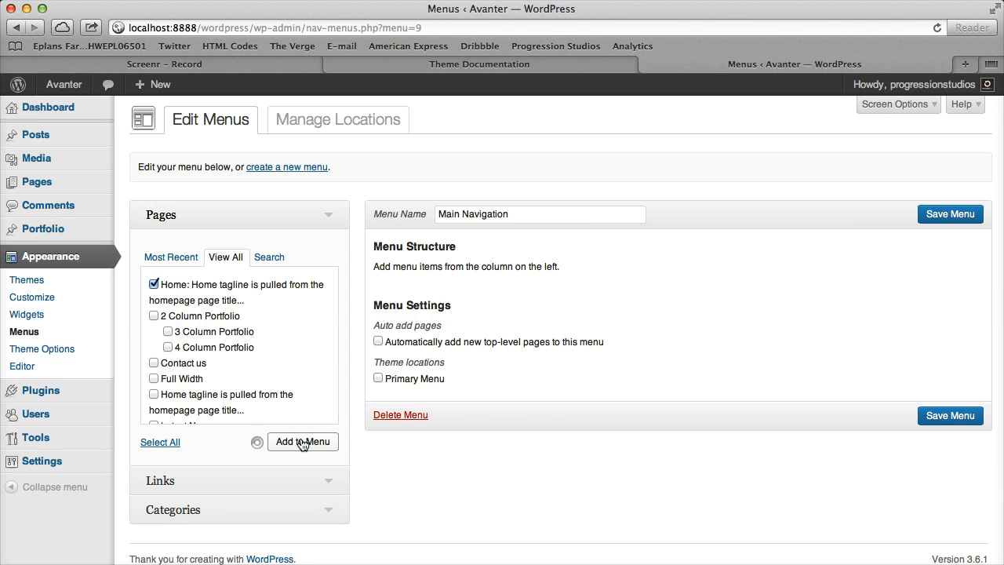
click(303, 441)
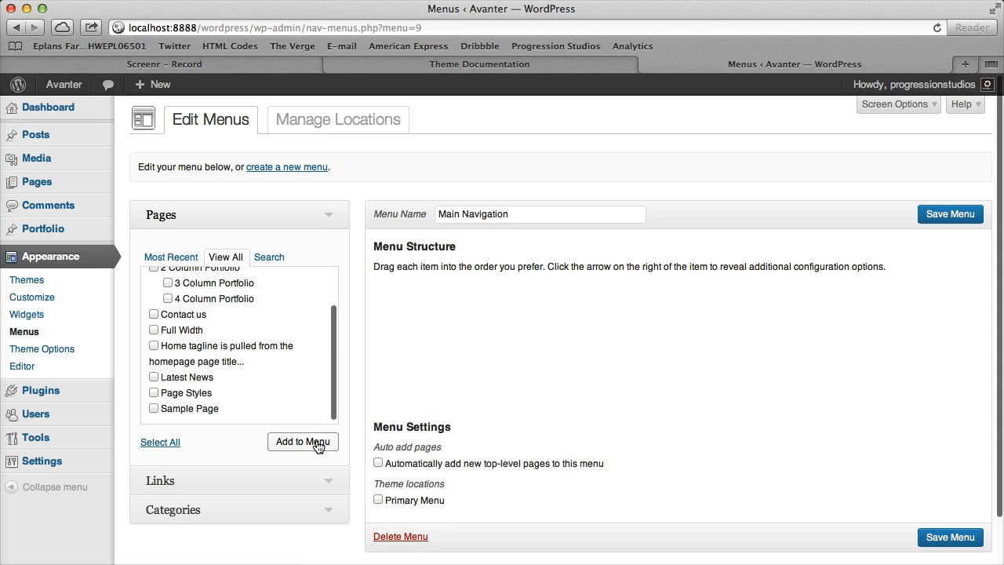
click(303, 441)
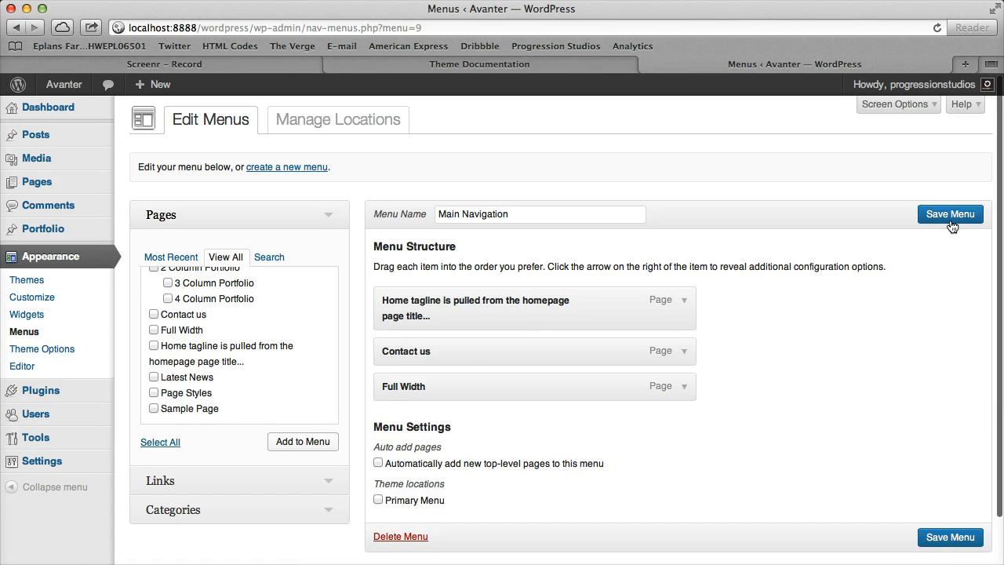
click(951, 214)
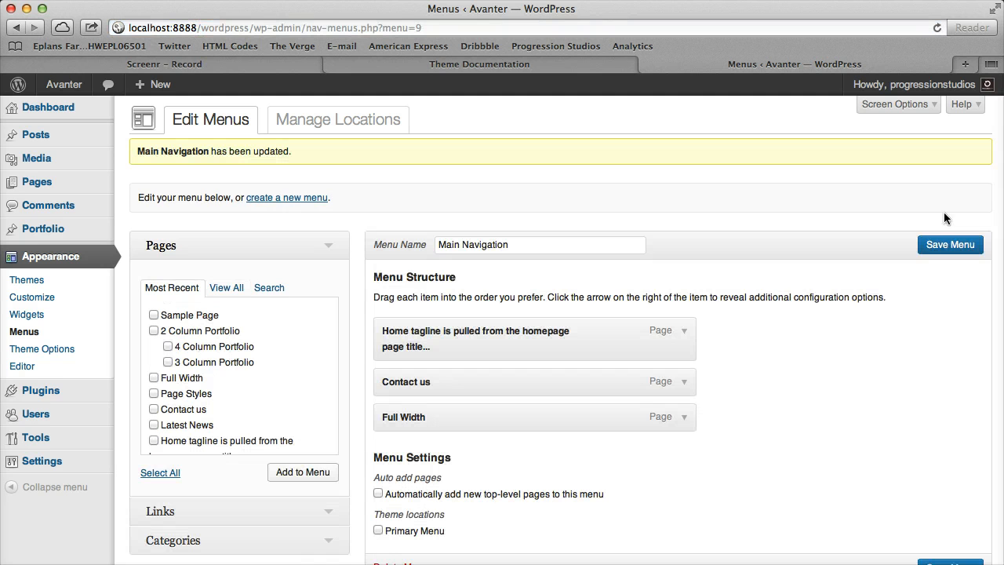
right_click(63, 85)
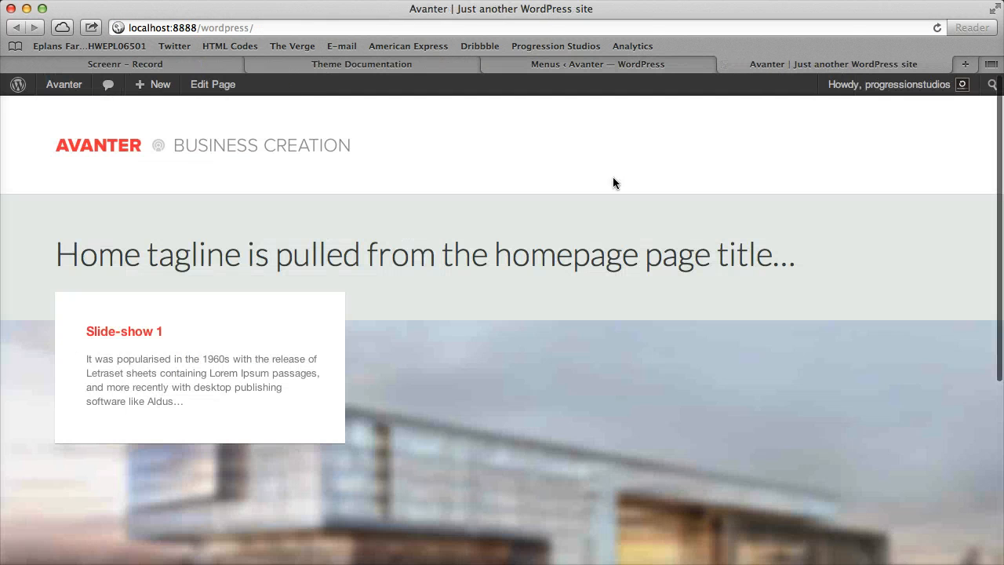
mouse_move(728, 186)
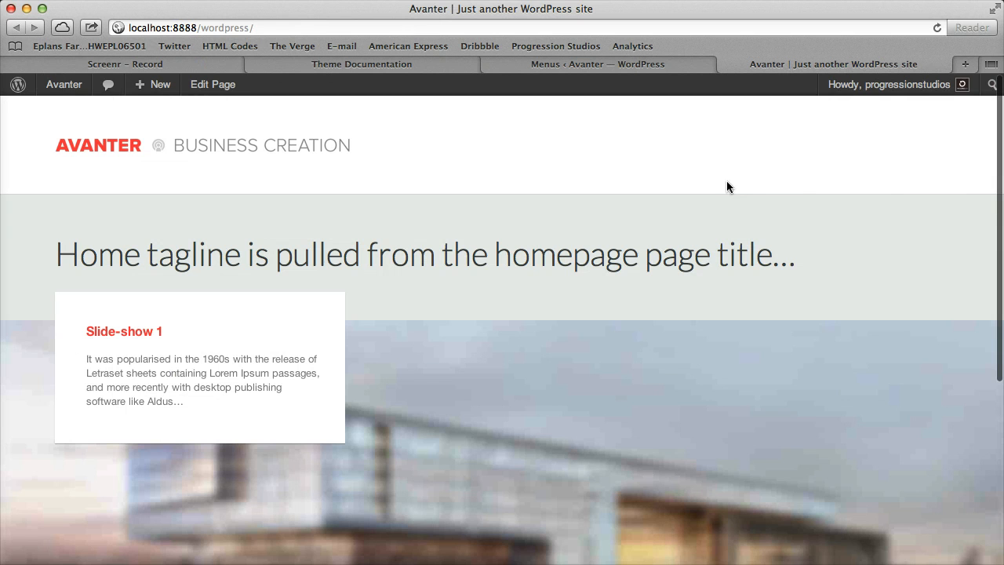
- Return from the live site preview to the Menus editor for Main Navigation
click(597, 63)
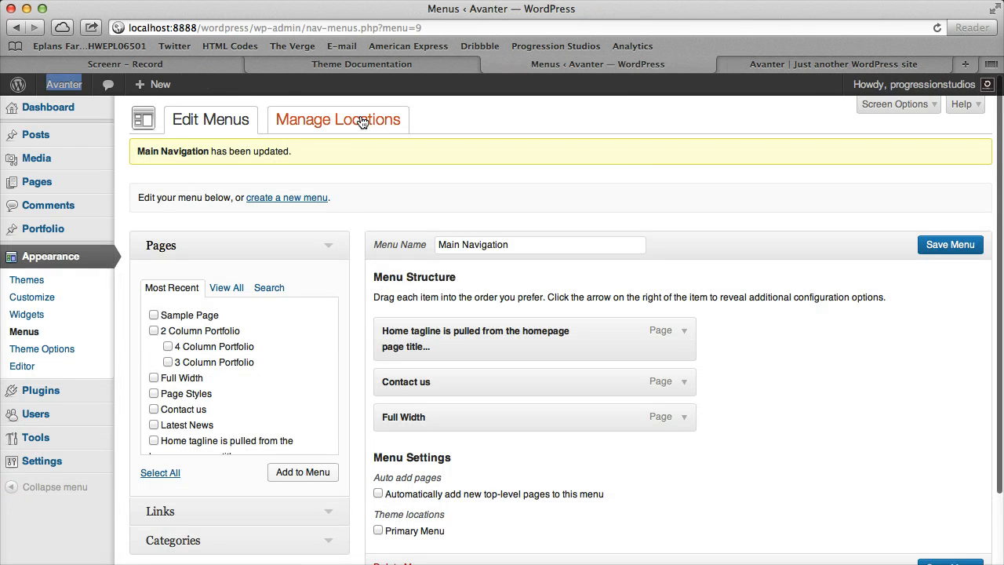
- Assign Main Navigation to the Primary Menu location under Manage Locations and save the change
click(339, 119)
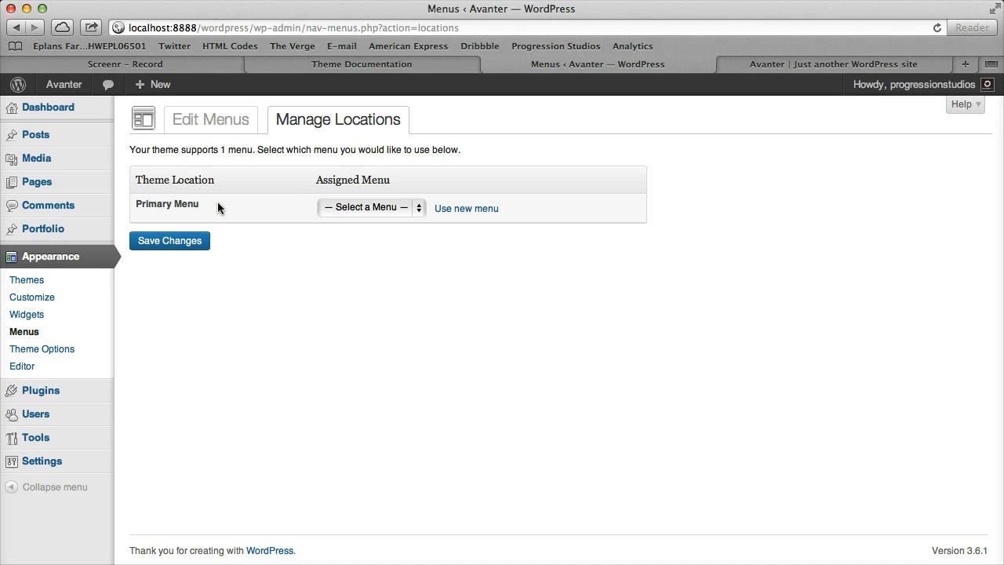
click(370, 207)
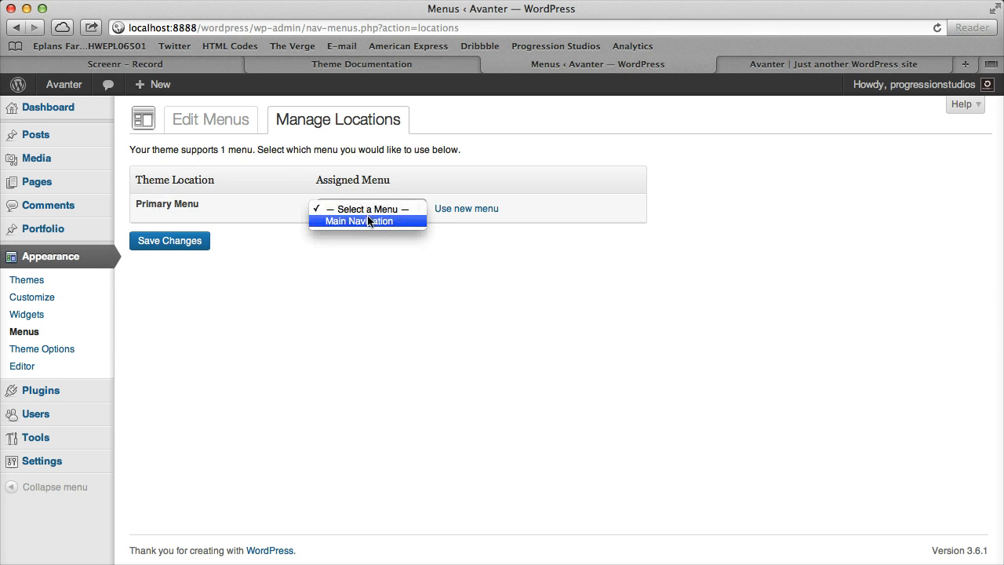
click(358, 220)
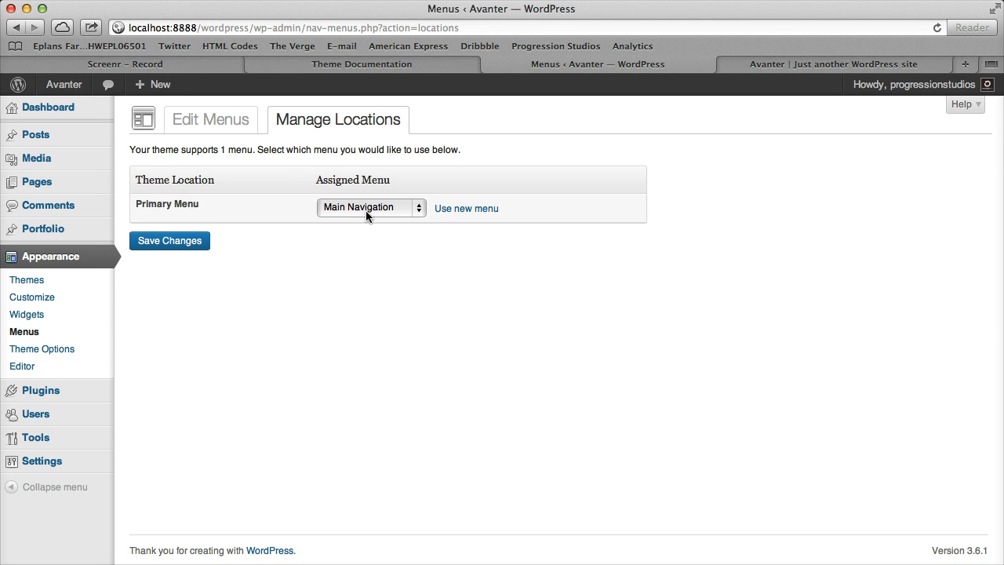
click(169, 241)
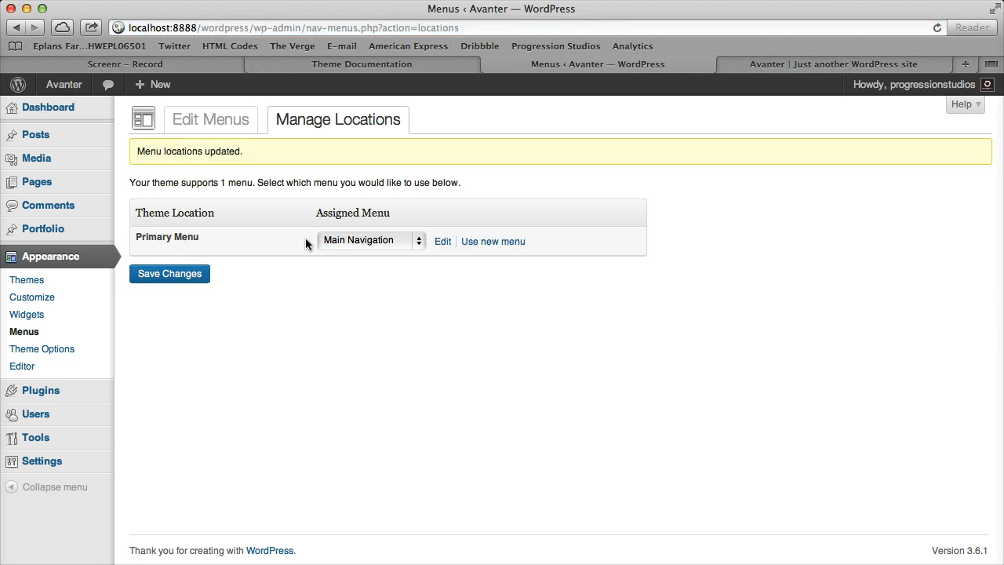
click(833, 63)
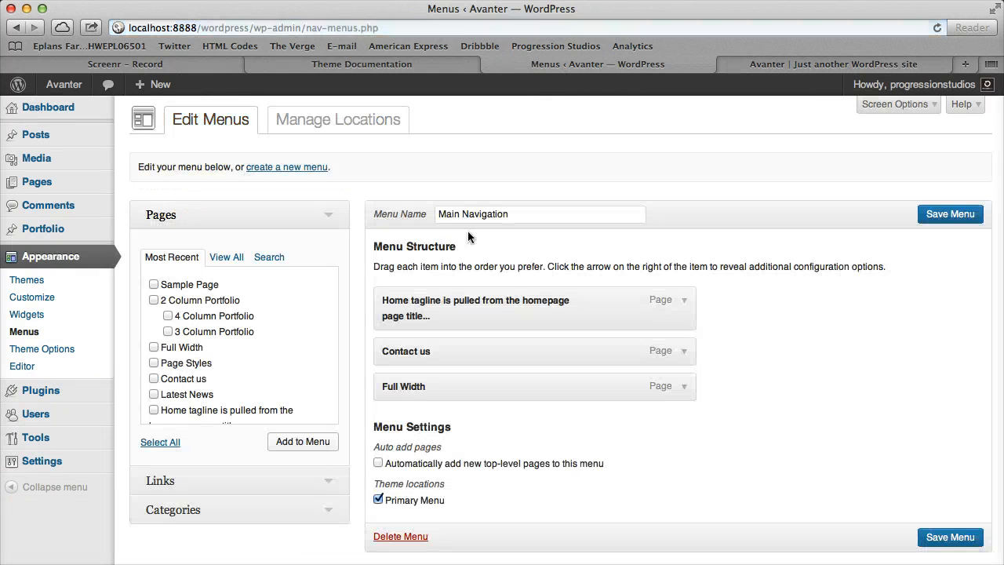
mouse_move(527, 329)
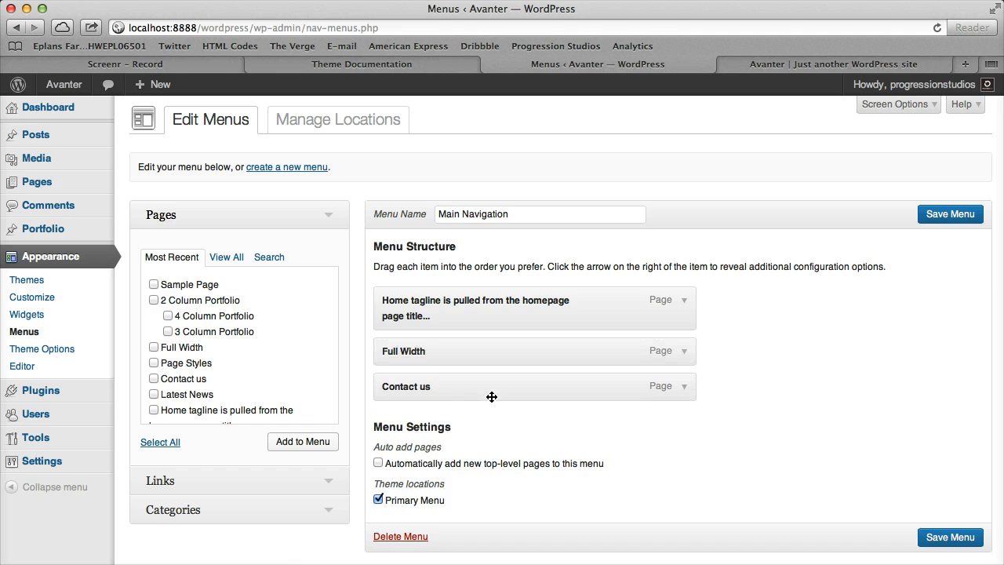
- Add the 2 Column Portfolio and Latest News pages to Main Navigation and check the live header
scroll(down, 3)
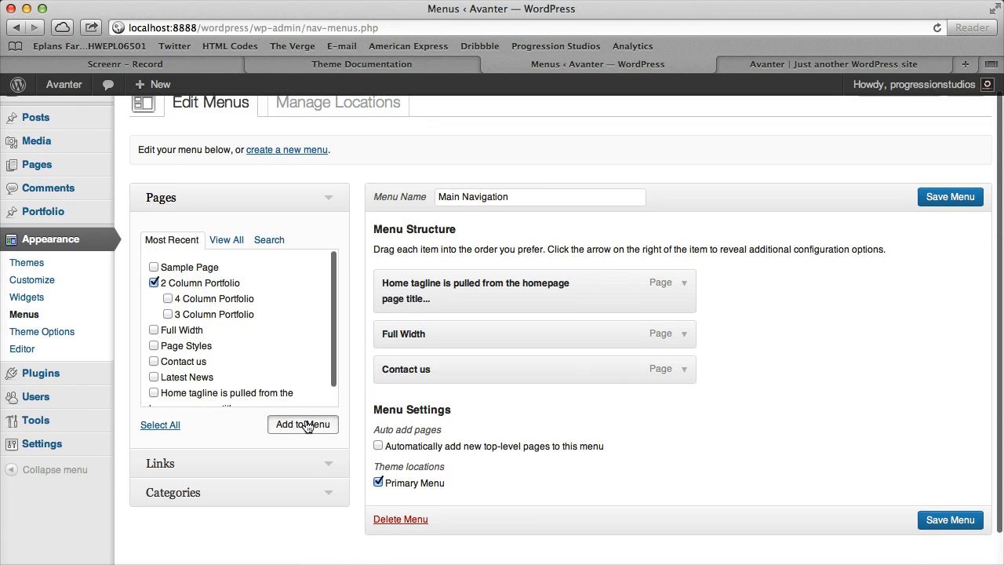
click(303, 424)
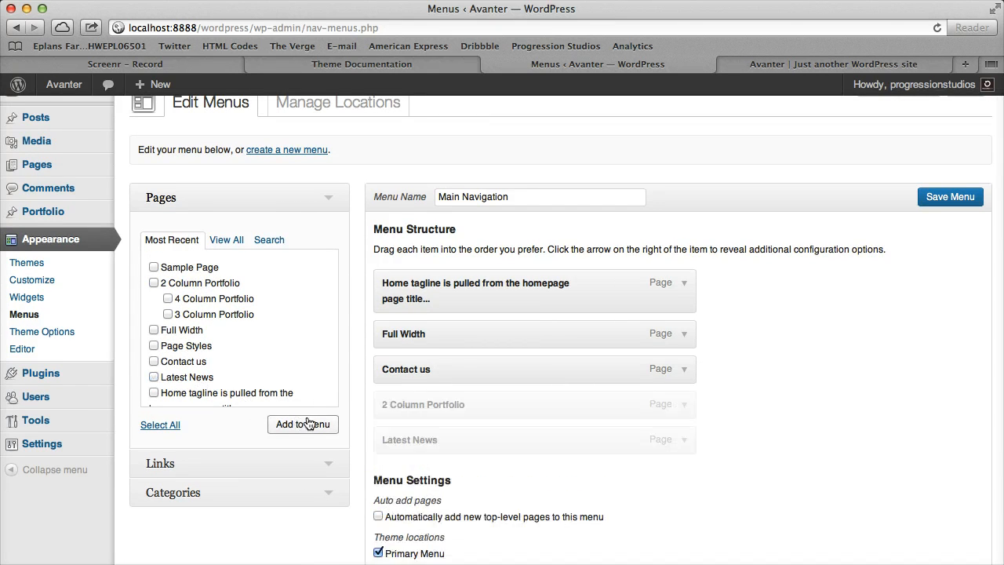
click(303, 424)
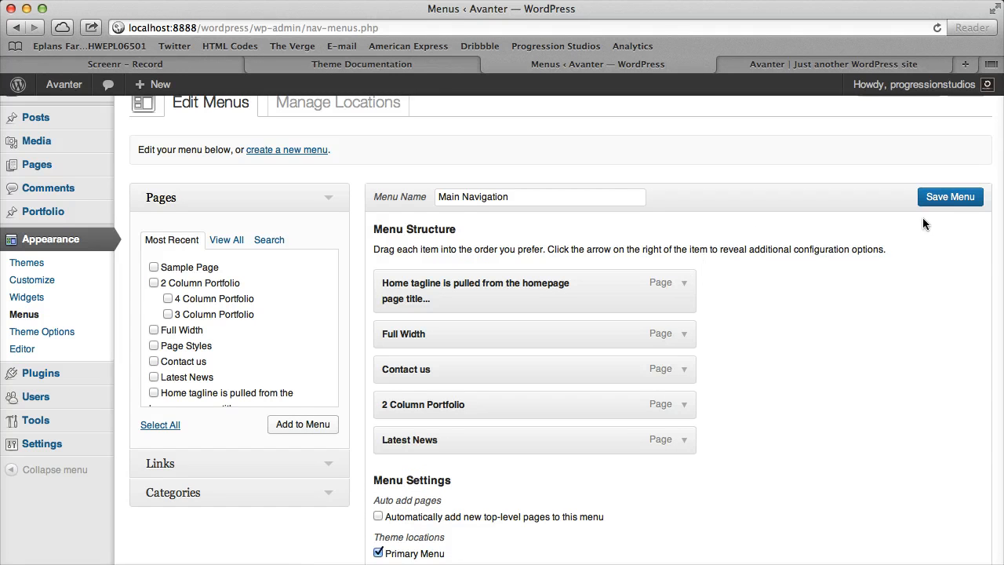
mouse_move(710, 88)
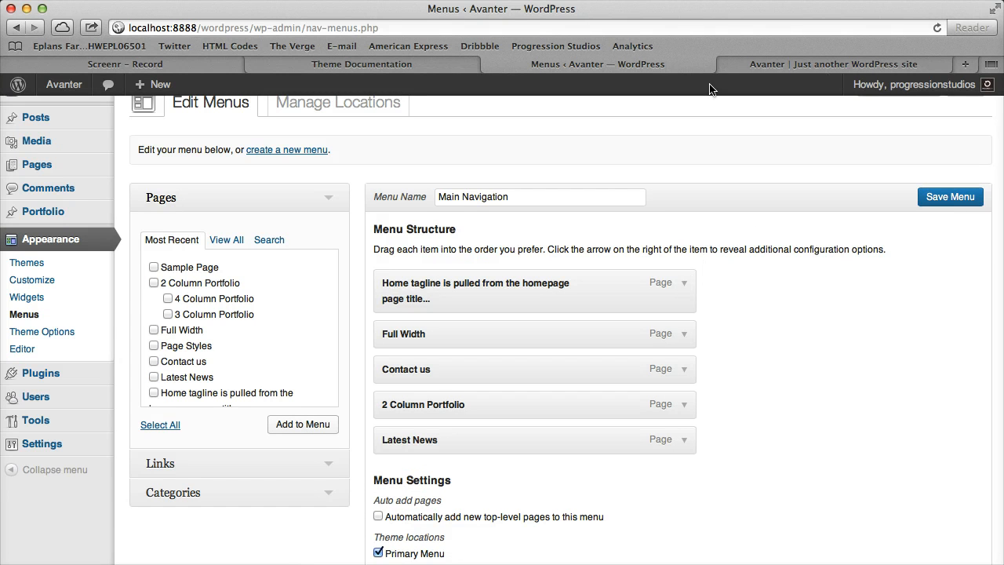
click(833, 62)
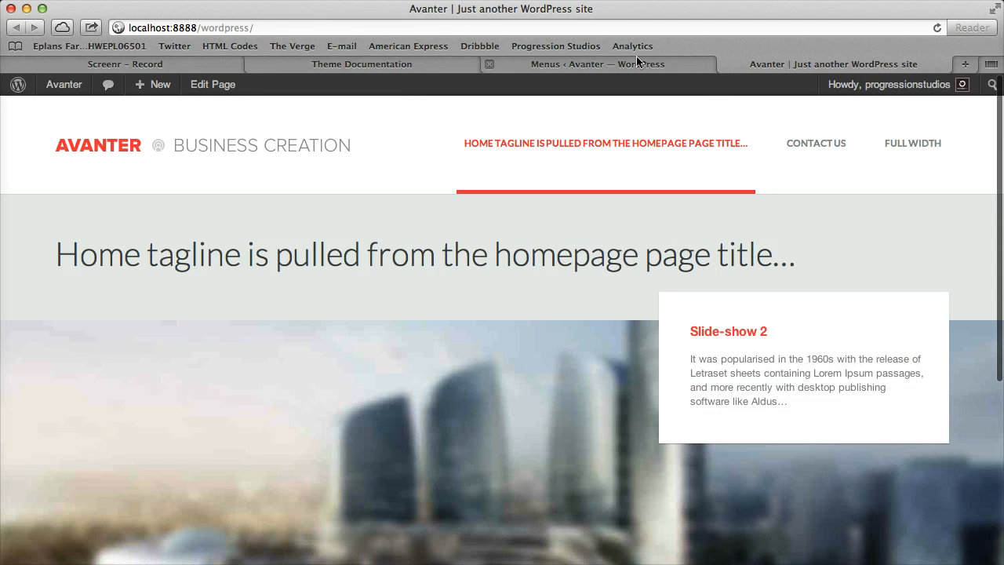
mouse_move(584, 69)
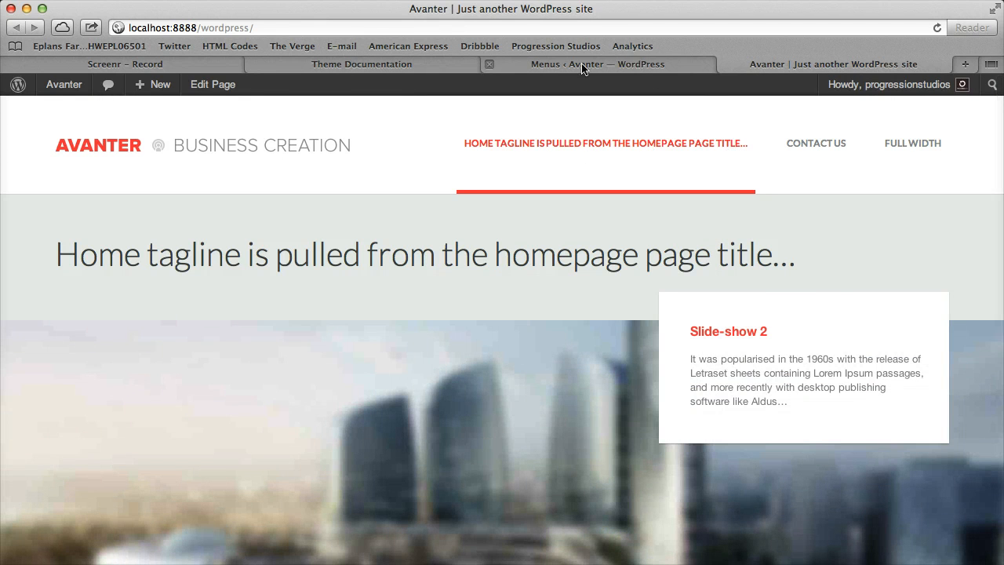
click(598, 62)
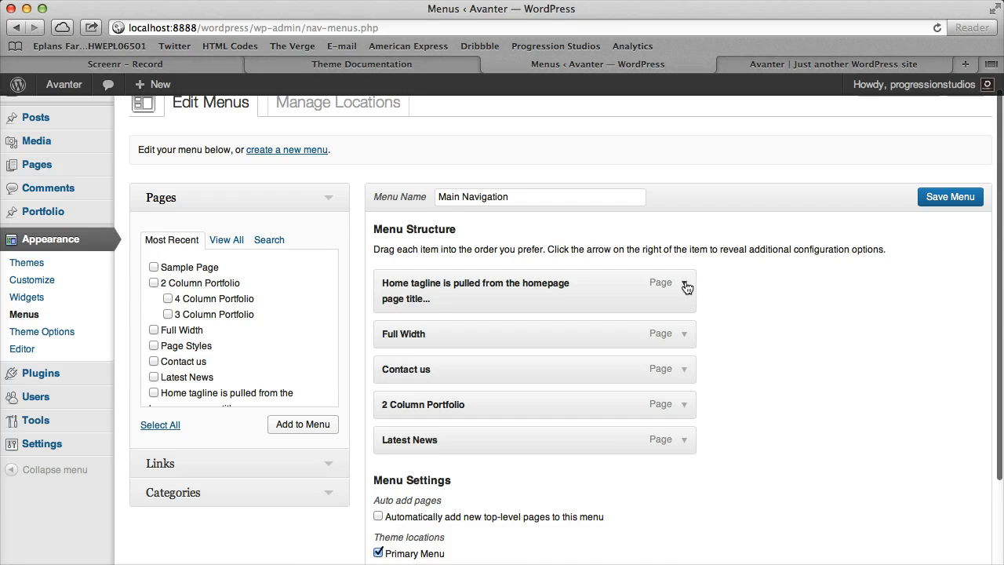
- Change the homepage tagline item's Navigation Label to 'Home'
click(684, 285)
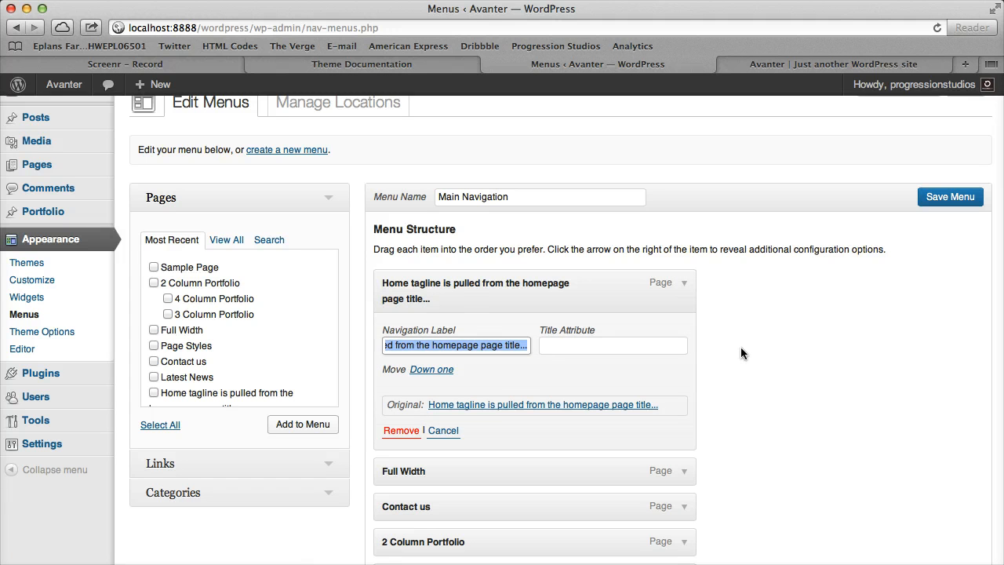
text(Home)
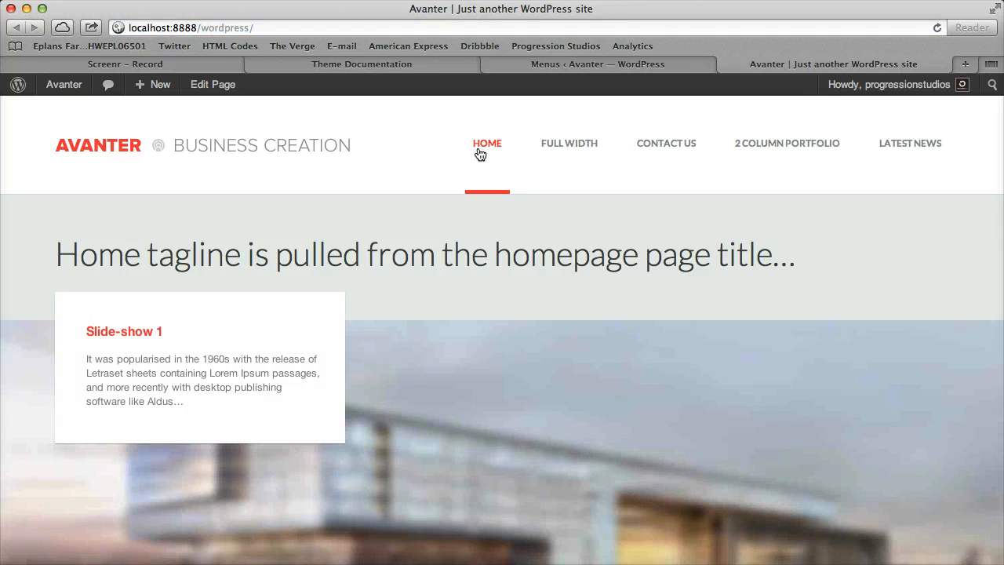
mouse_move(499, 154)
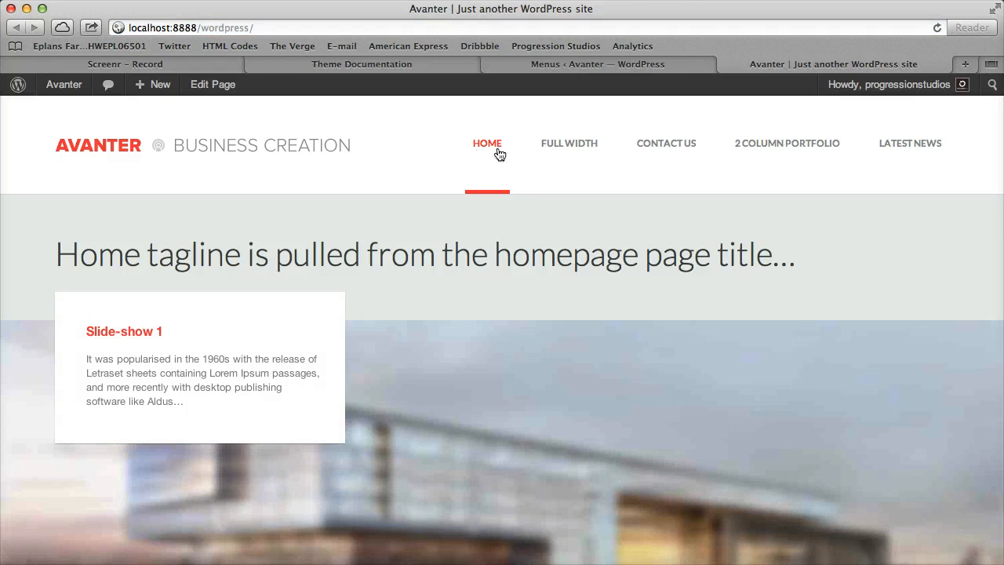
mouse_move(486, 151)
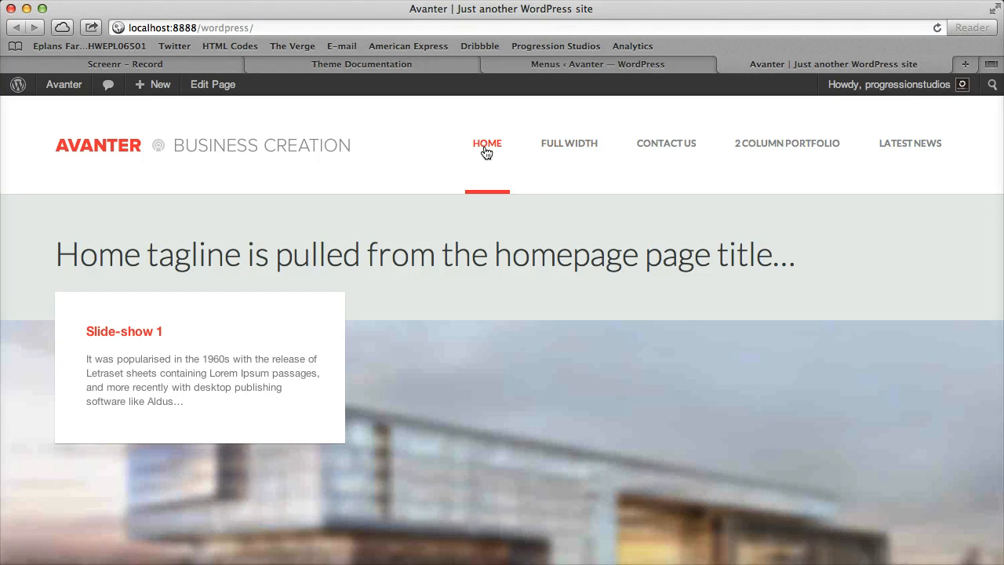
mouse_move(326, 279)
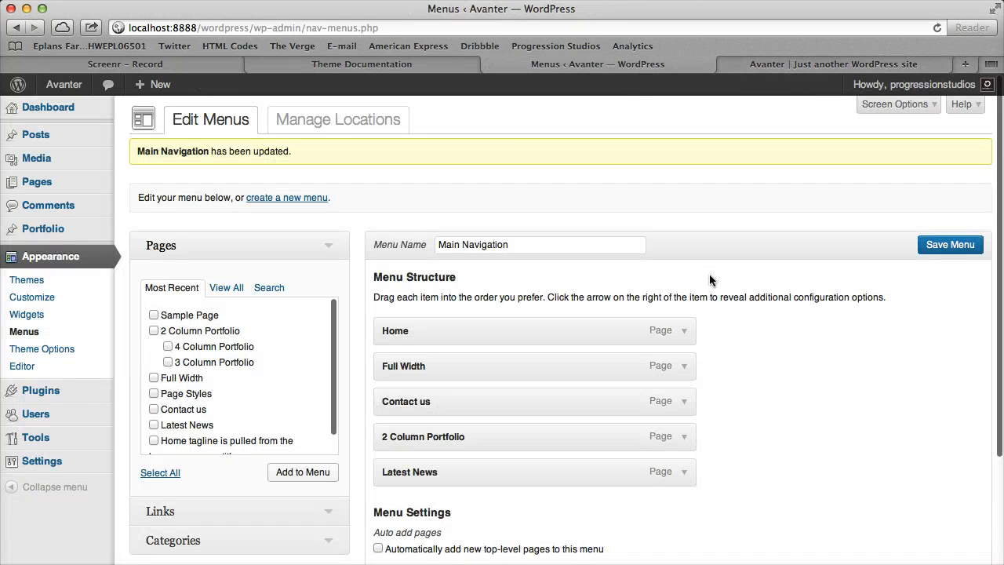
- Move Contact us under Full Width as a sub item, save, and reload the site header
scroll(down, 3)
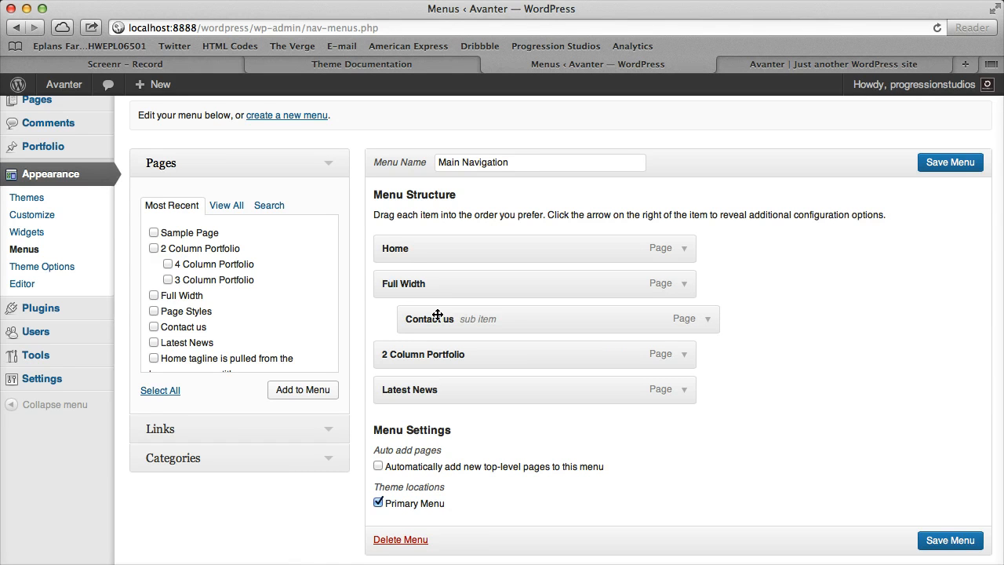
mouse_move(393, 282)
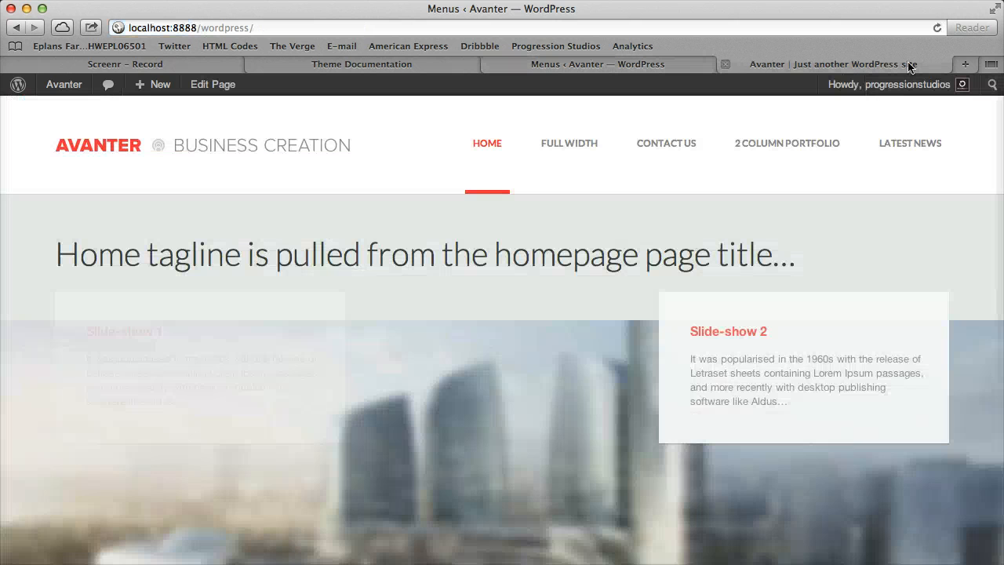
click(832, 63)
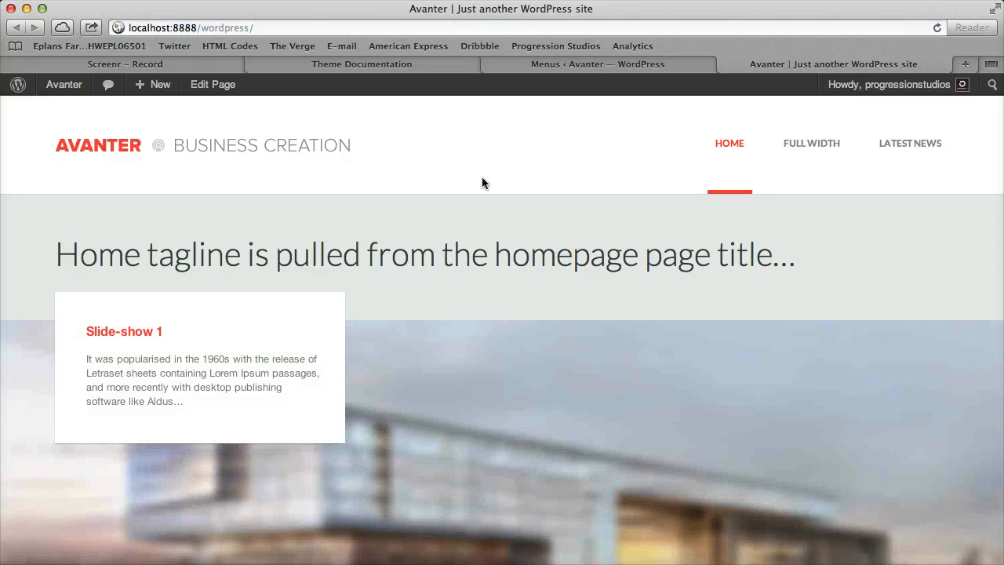
mouse_move(811, 143)
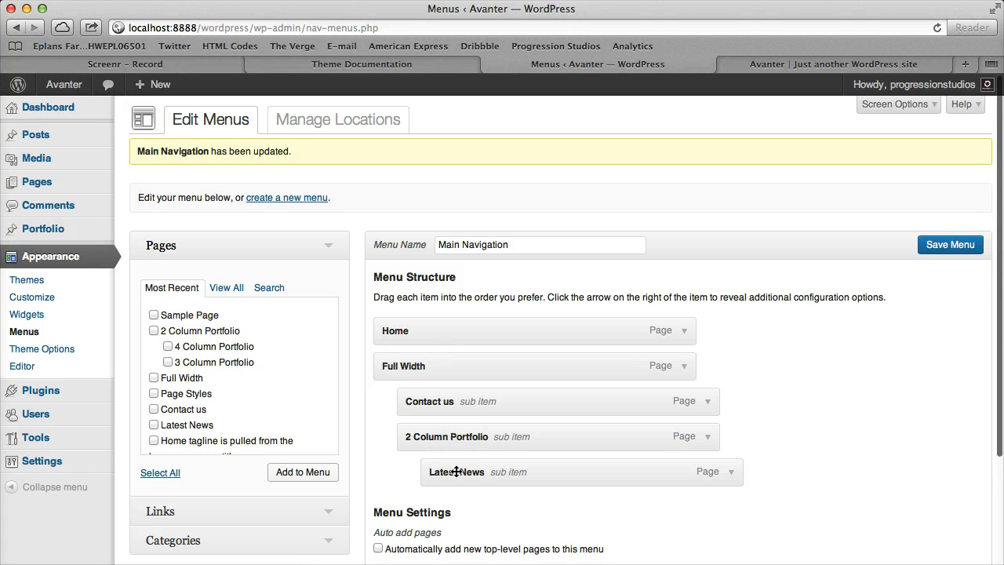
mouse_move(554, 471)
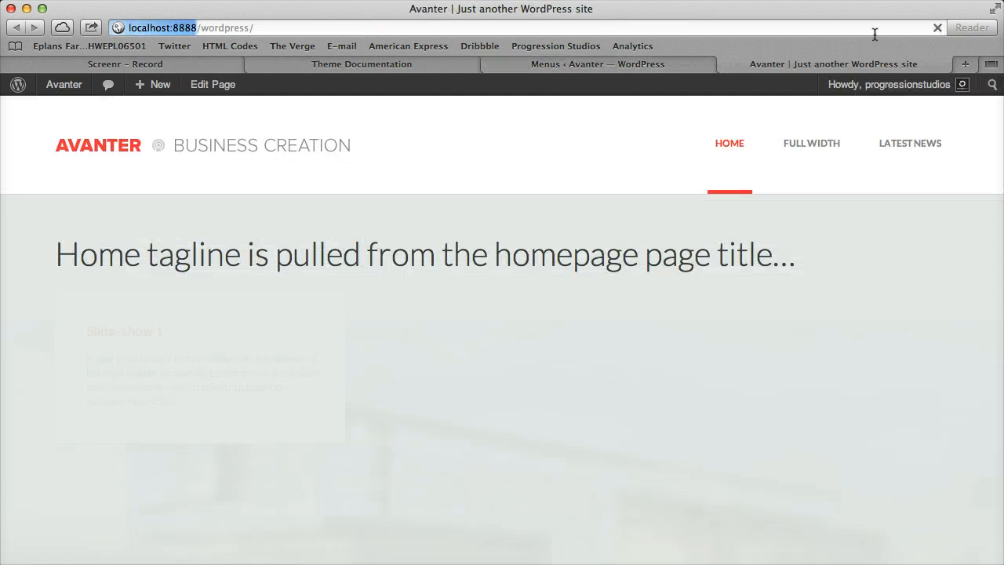
- Reload the live site to confirm Latest News stays top-level below Full Width's sub items
click(598, 63)
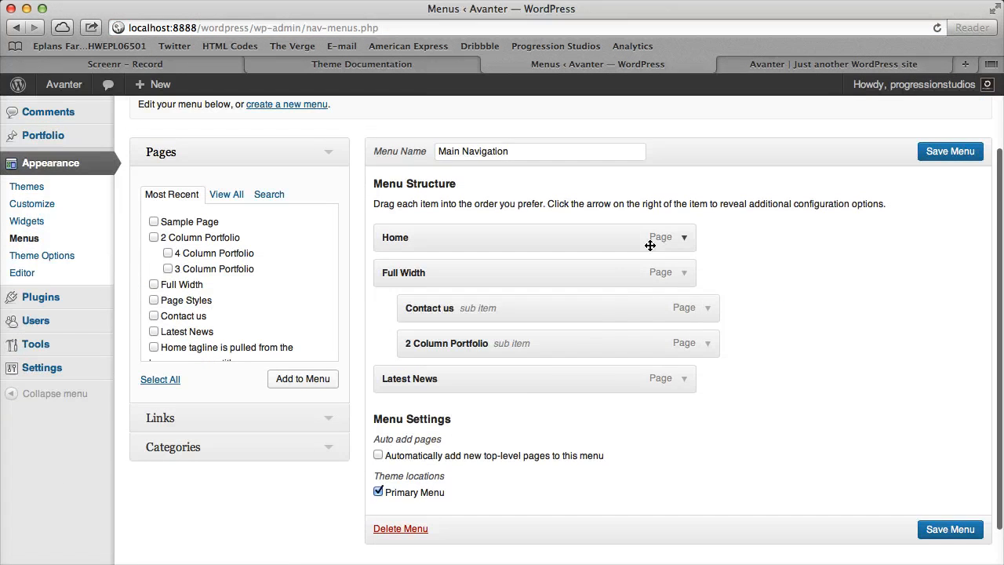
mouse_move(408, 343)
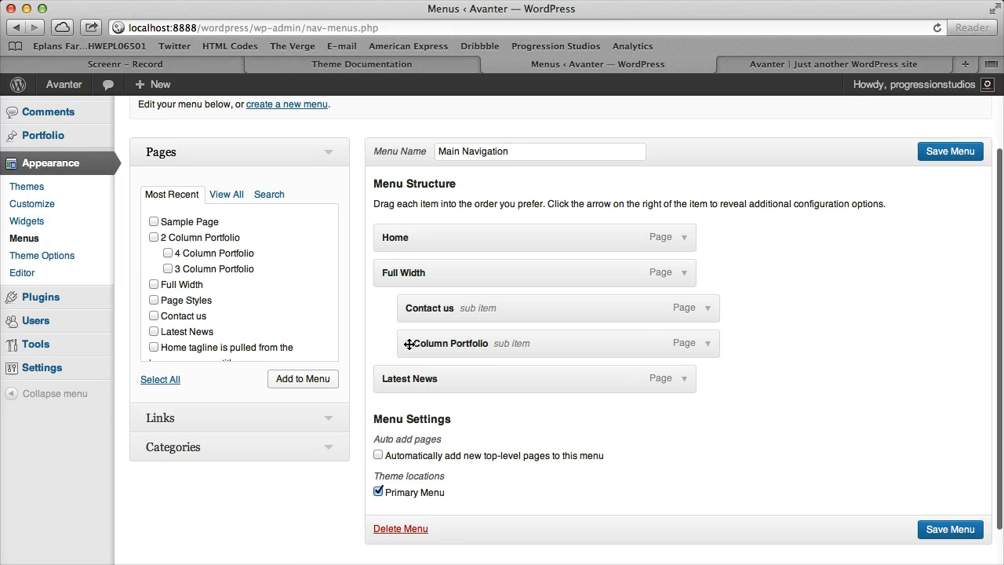
- Remove 2 Column Portfolio from Main Navigation and check the live Full Width dropdown shows only Contact Us
click(709, 342)
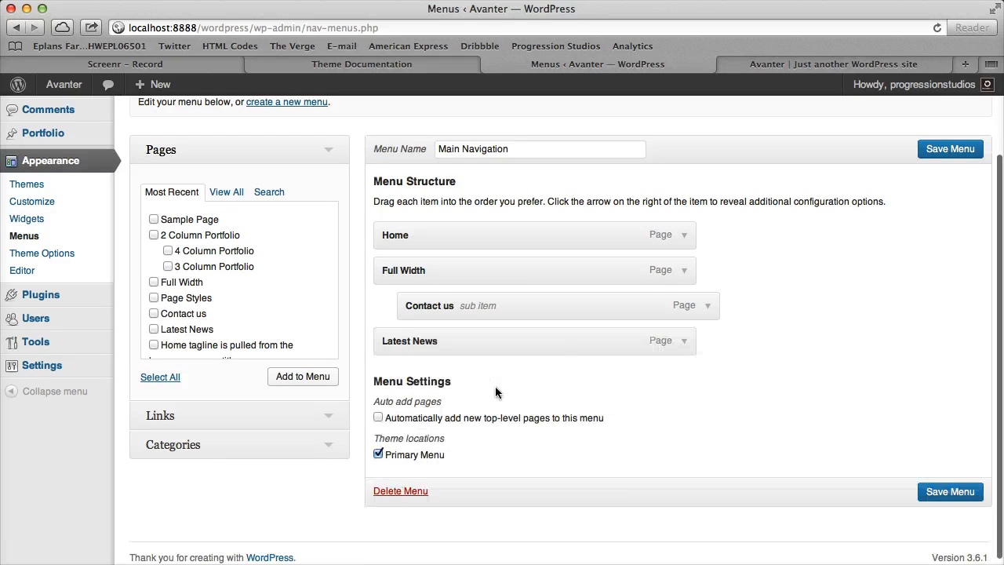
click(832, 63)
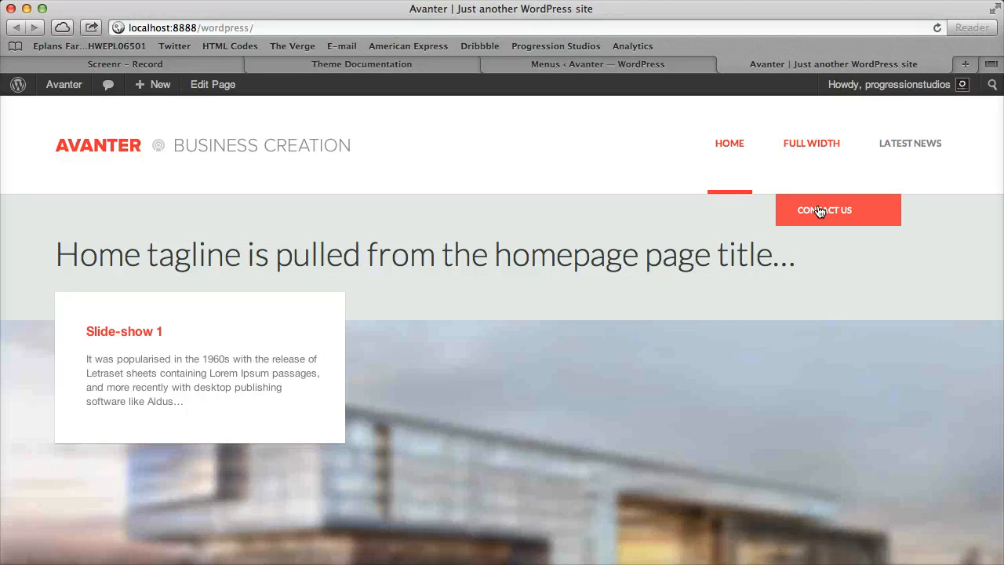
click(598, 63)
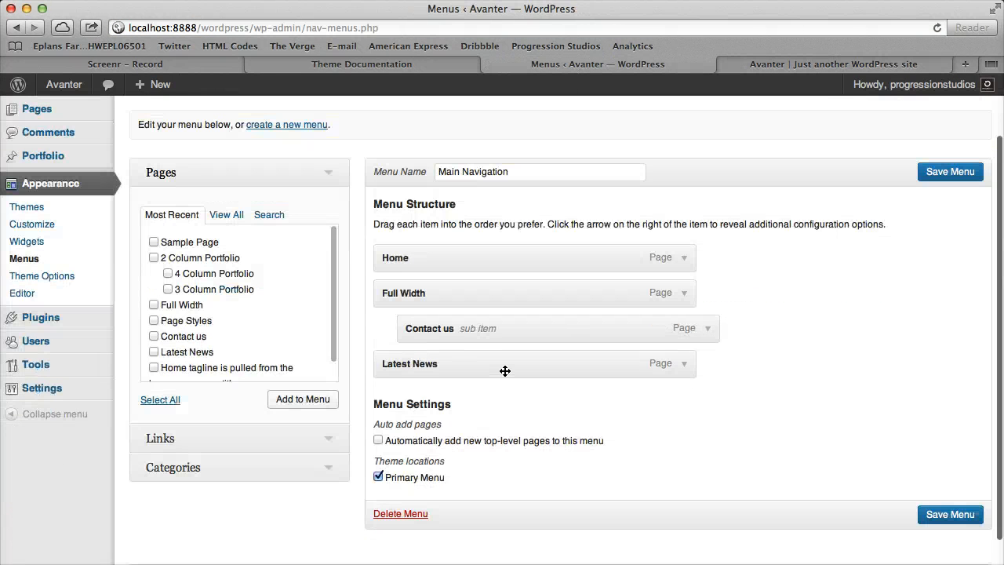